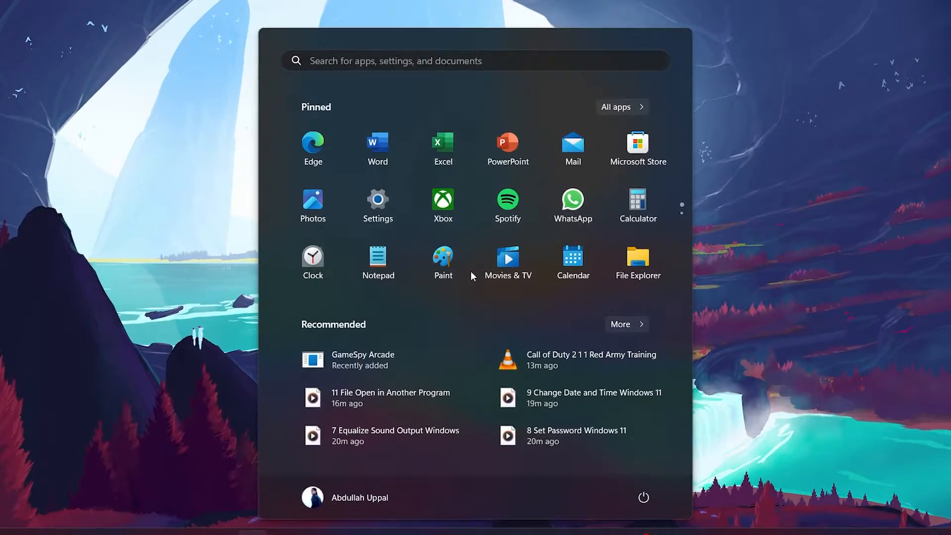
Step: Search Start for 'create and format hard disk partitions' to launch Disk Management
type("create and format hard disk partitions")
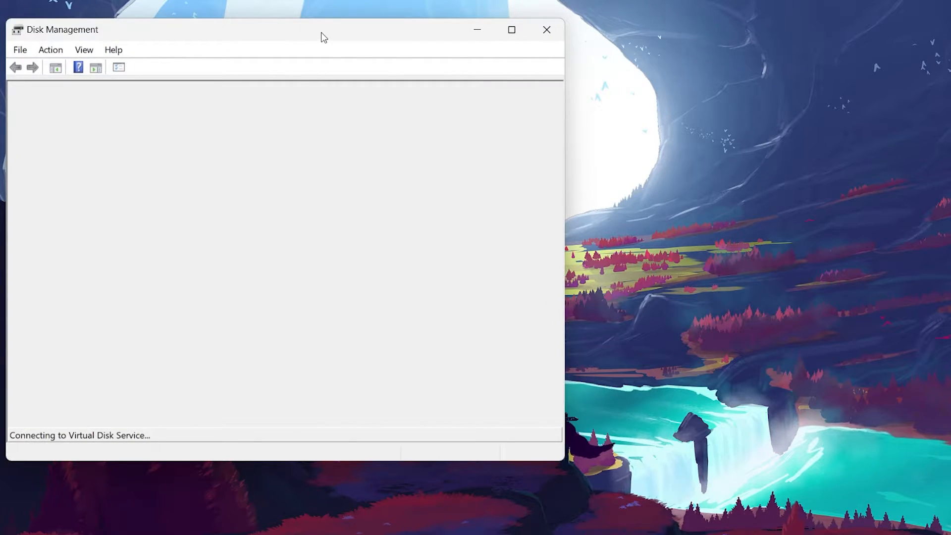
Step: Move the Disk Management window toward the centre of the screen
left_click_drag(322, 29, 509, 60)
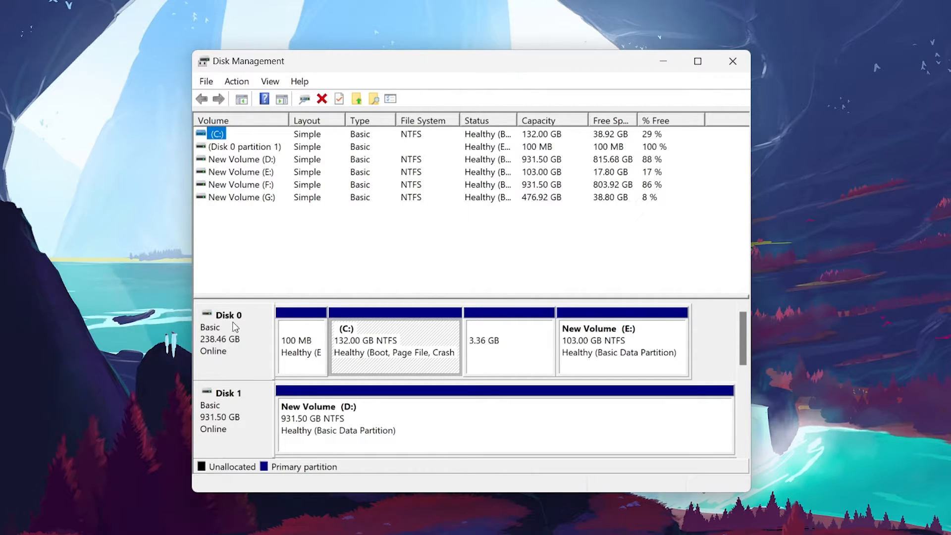
mouse_move(525, 324)
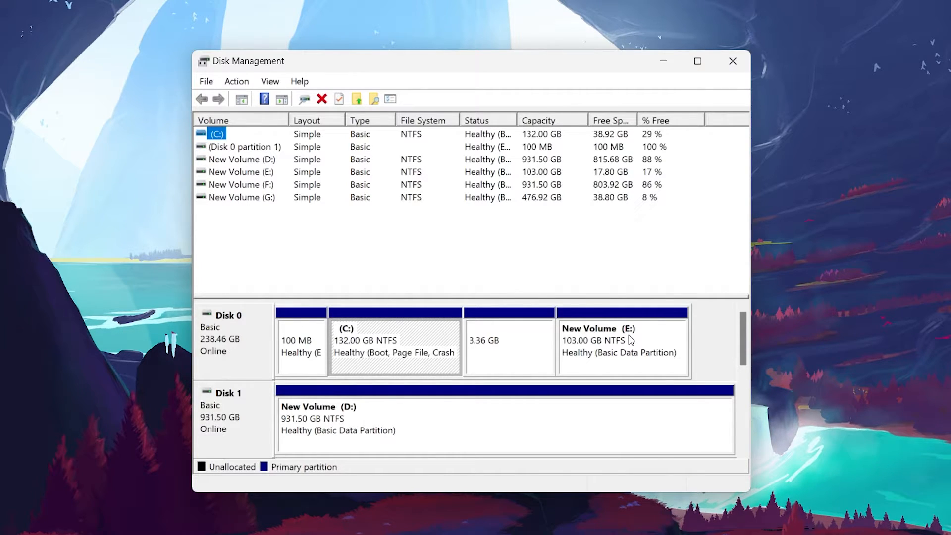
right_click(621, 339)
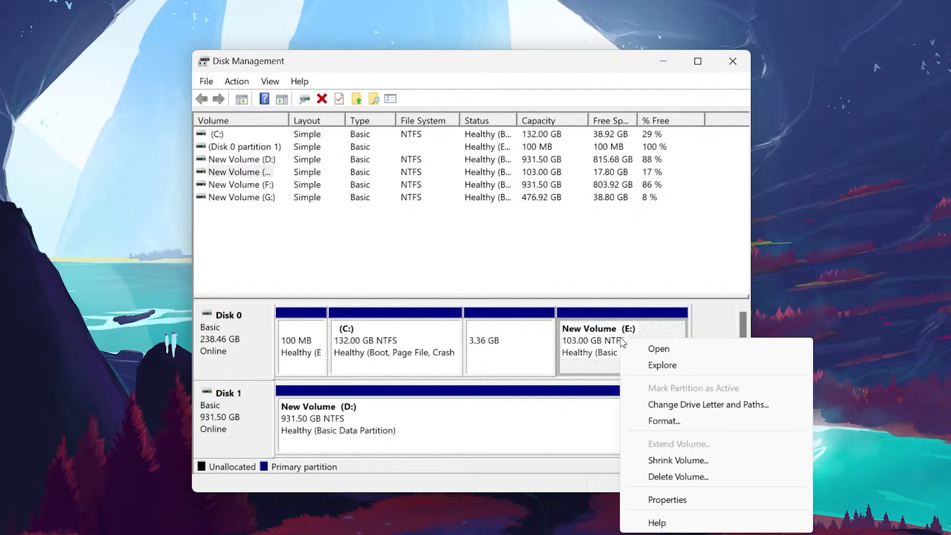
mouse_move(677, 477)
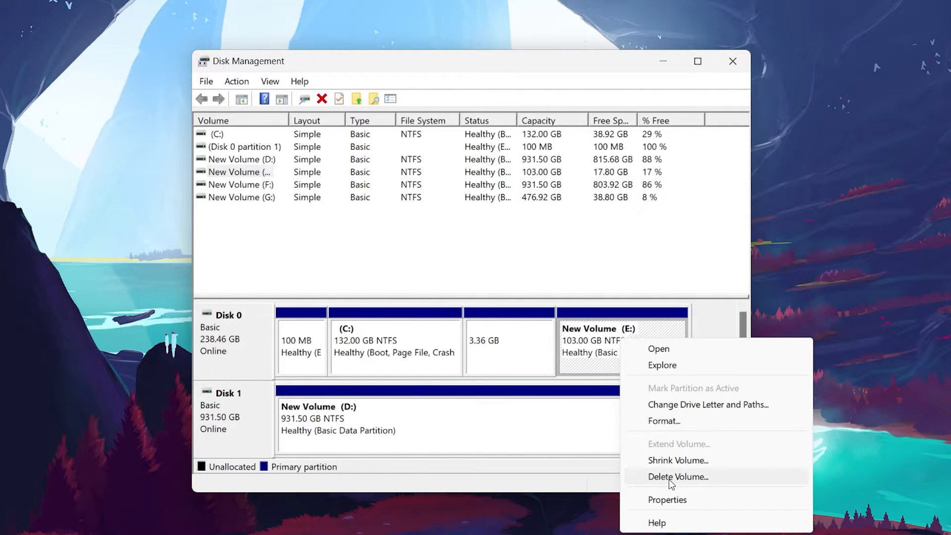
mouse_move(635, 484)
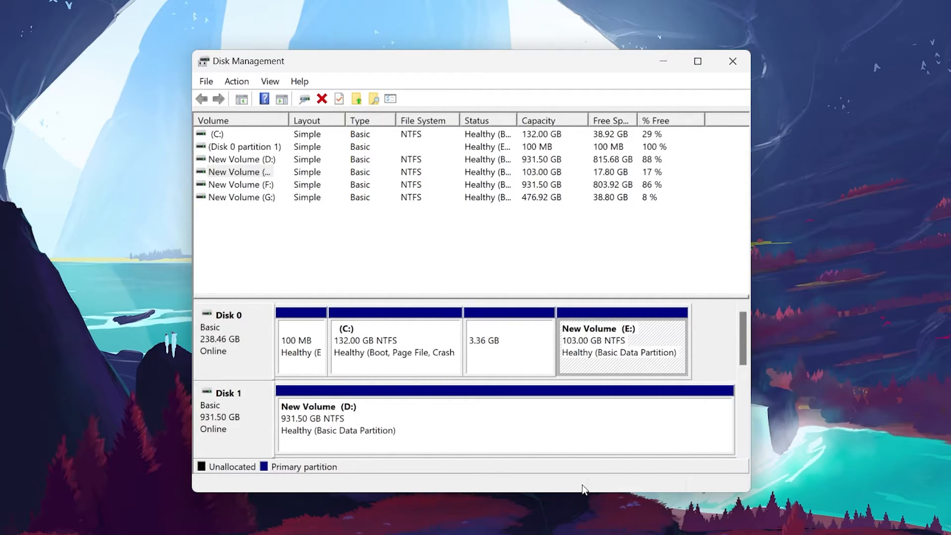
mouse_move(619, 316)
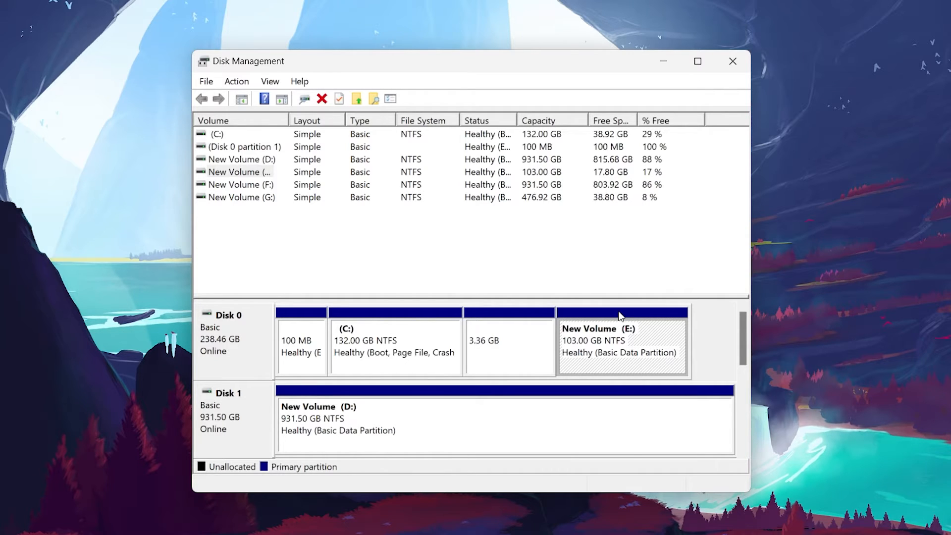
mouse_move(607, 348)
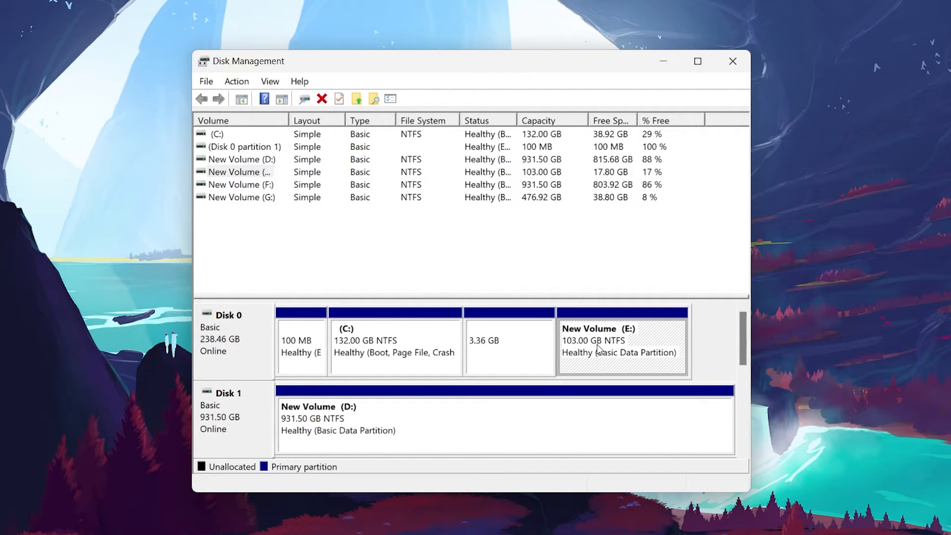
Step: Select the C: partition on Disk 0 and bring up its context menu
left_click(394, 340)
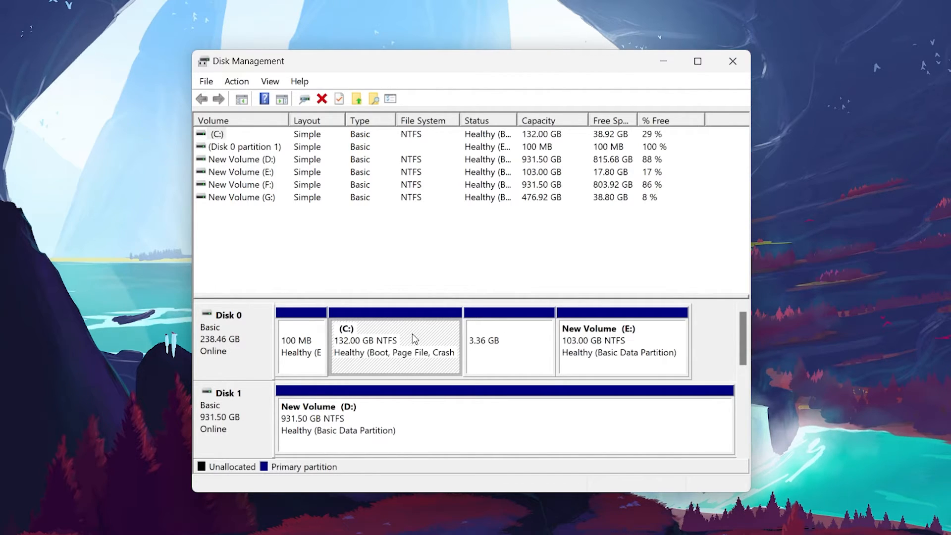
right_click(394, 340)
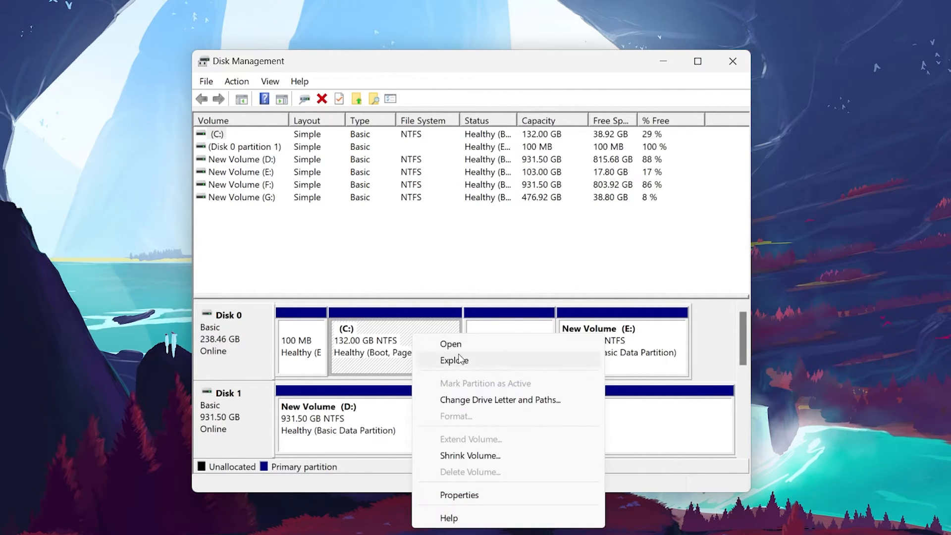
mouse_move(457, 447)
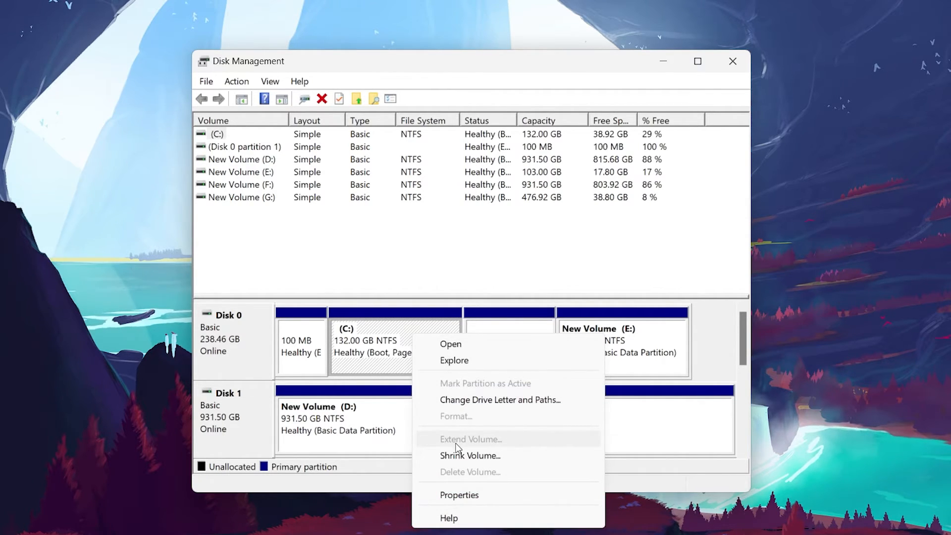